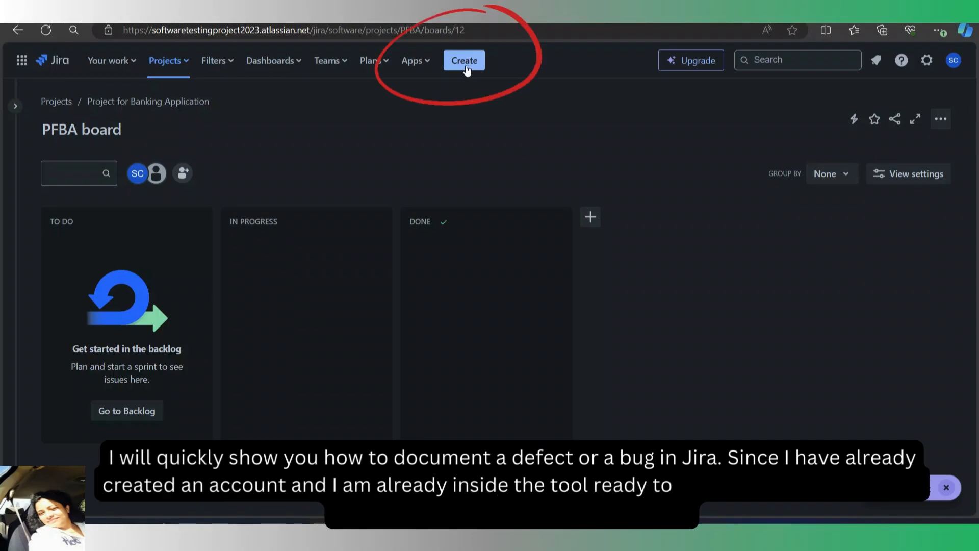
Create a new Bug issue in the Project for Banking Application (PFBA)
left_click(464, 60)
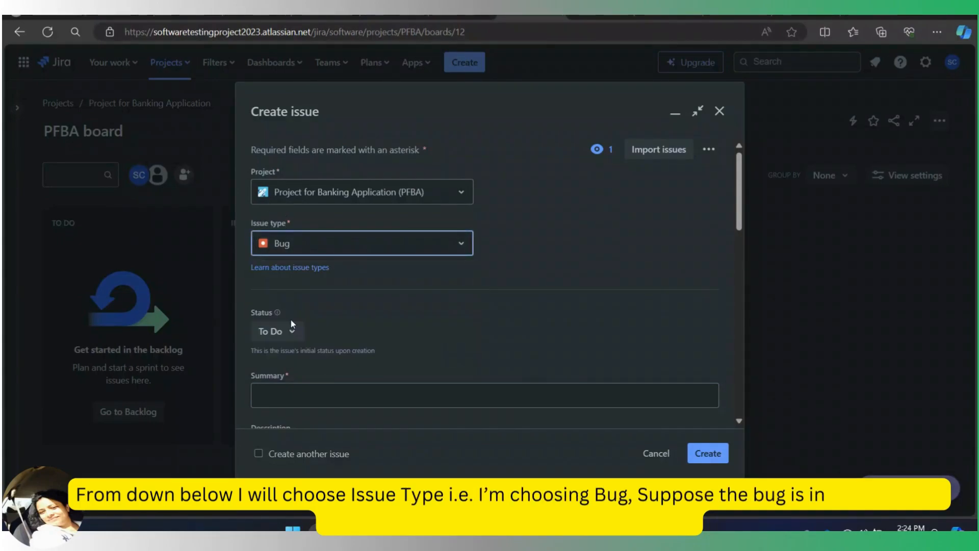
mouse_move(269, 320)
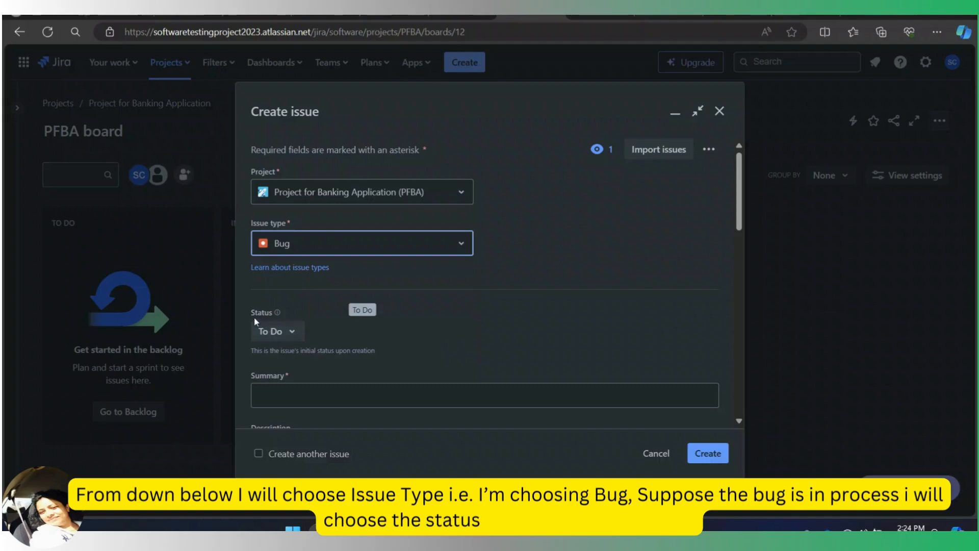
Set the new bug's status to In Progress and scroll to Summary
left_click(278, 331)
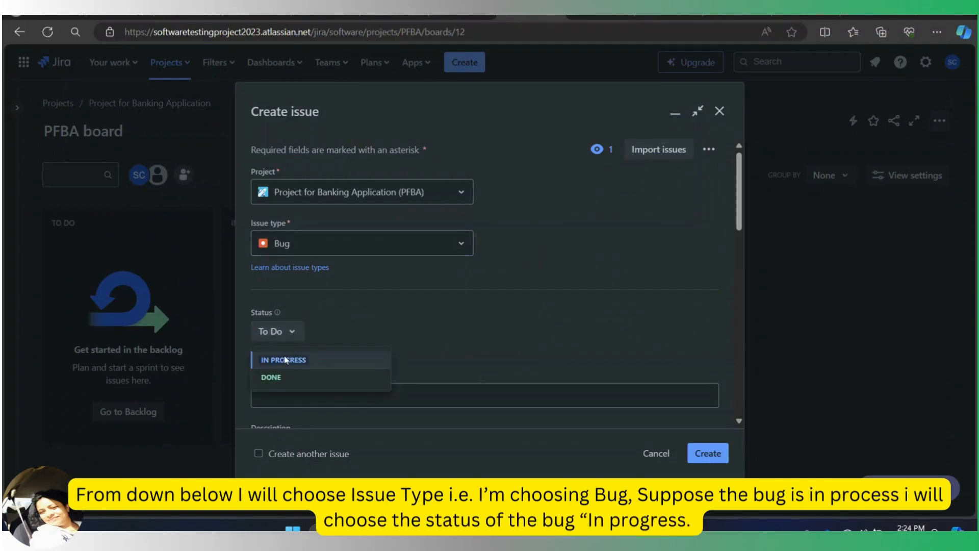
left_click(283, 359)
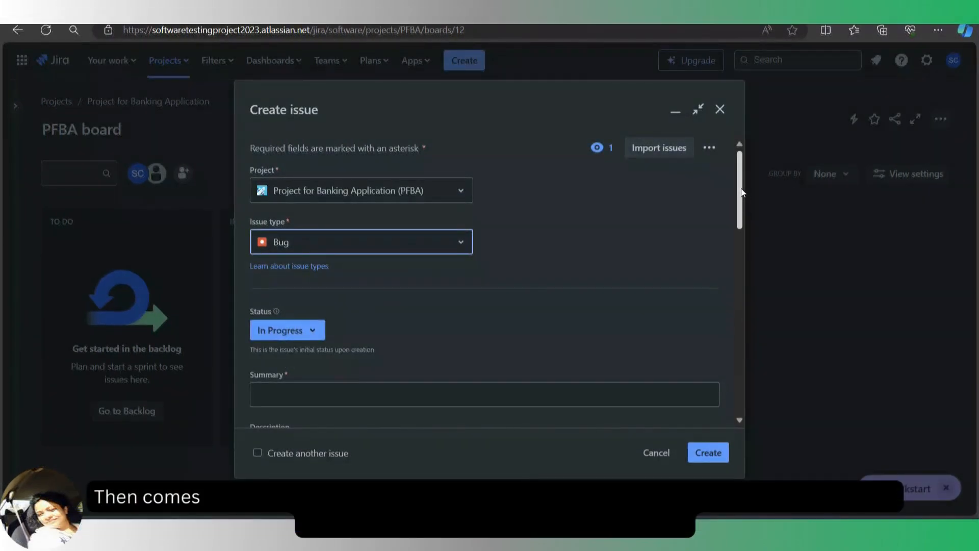
scroll("down", 3)
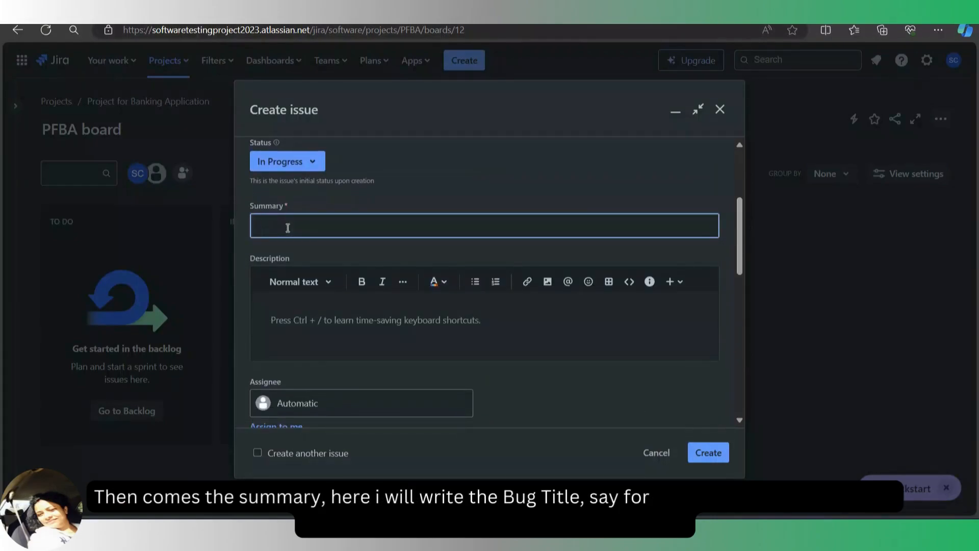
Enter the summary 'When clicking the "Login" on the homepage, nothing happens.'
type("When clicking the \"Login\" on the homepage, nothing happens.")
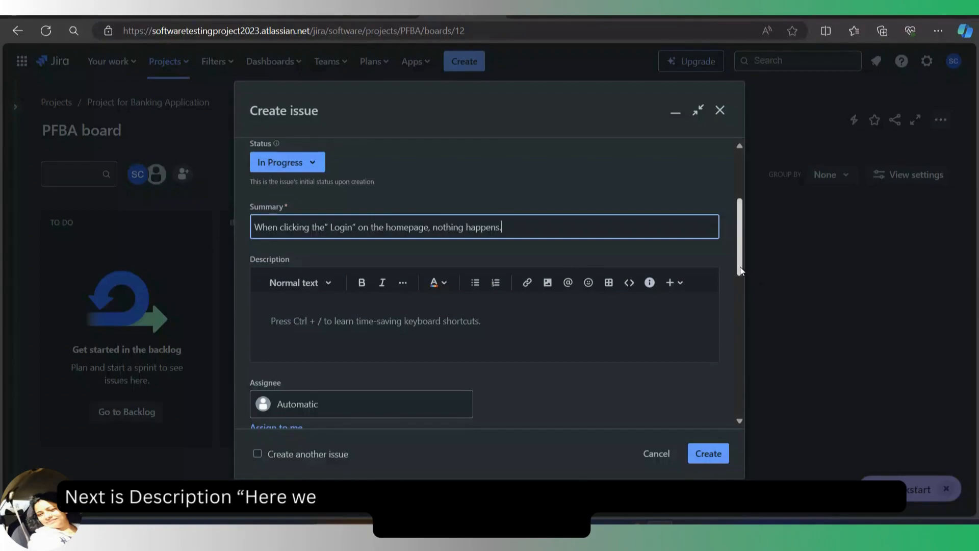
Write the description with the Login issue, reproduction steps, expected and observed results
scroll("down", 3)
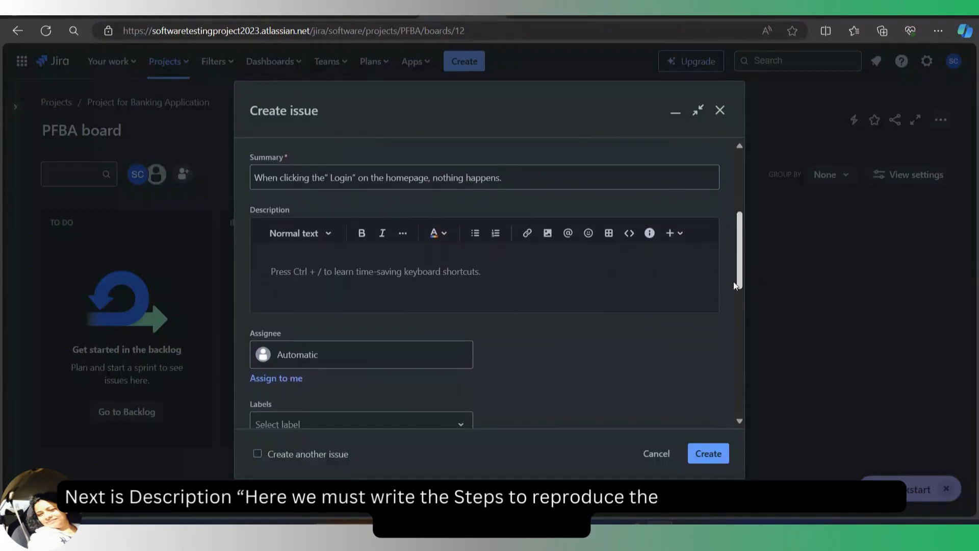
mouse_move(256, 214)
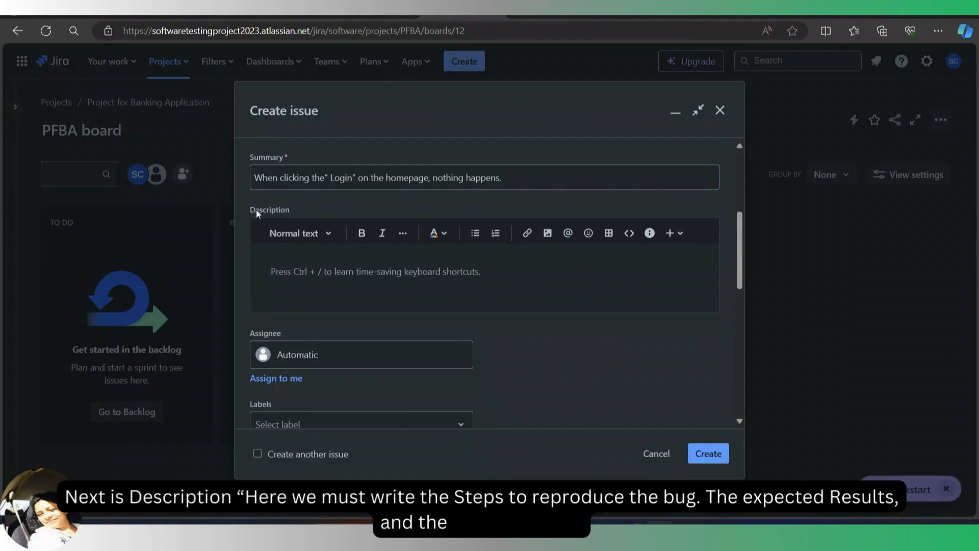
mouse_move(272, 217)
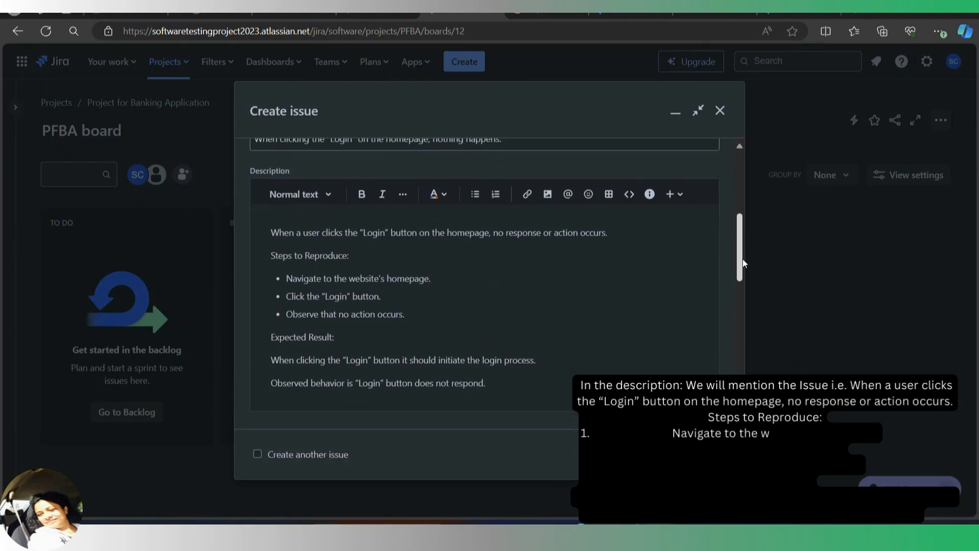
scroll("up", 3)
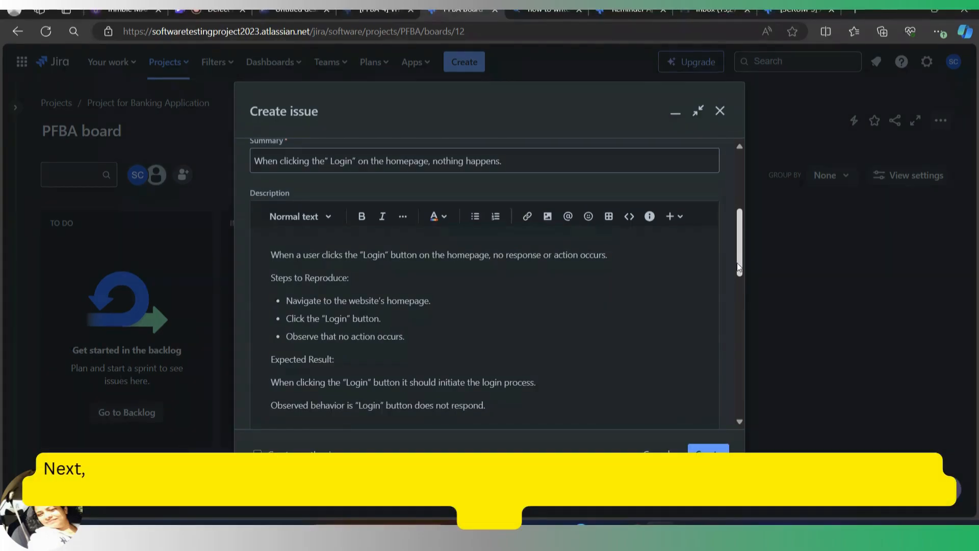
Review Assignee, Reporter, Attachment and Linked Issues, and tick Create another issue
scroll("down", 3)
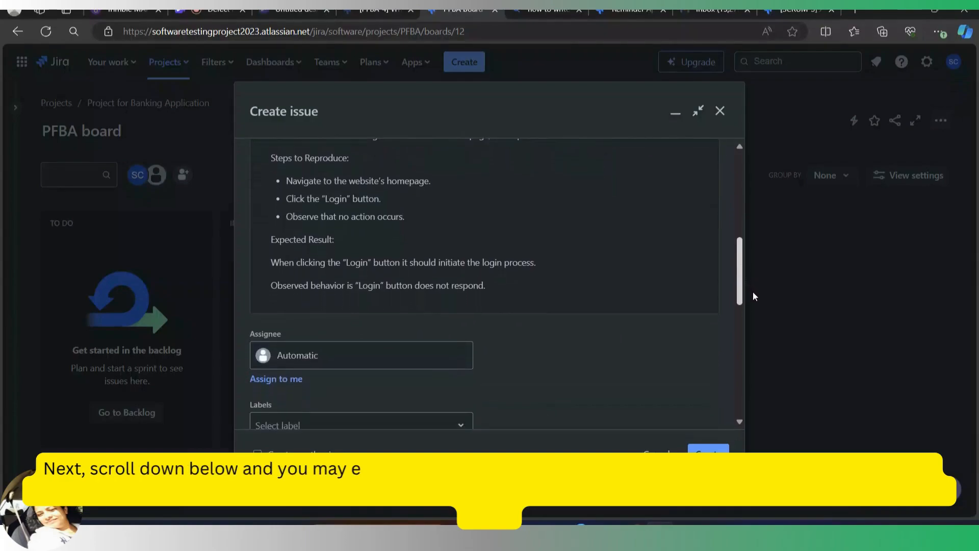
scroll("down", 3)
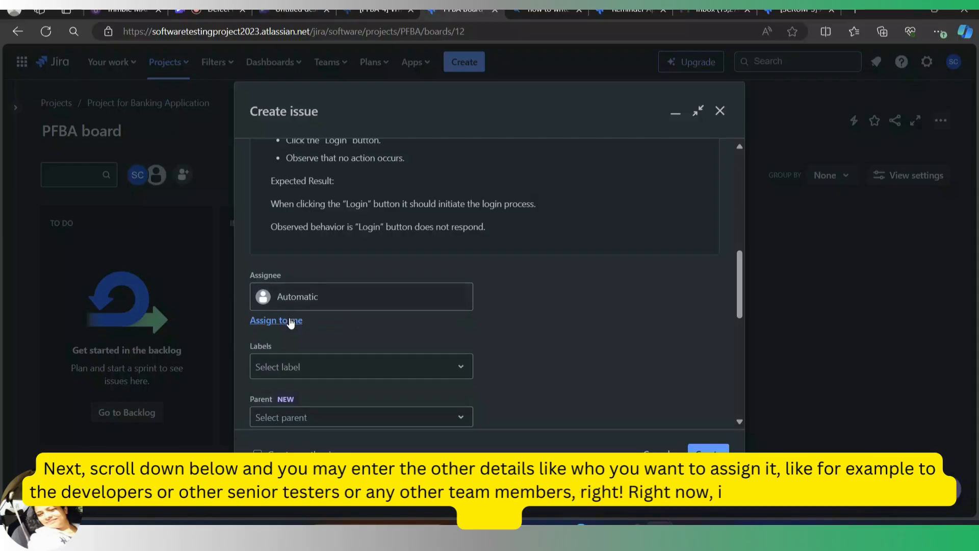
mouse_move(289, 325)
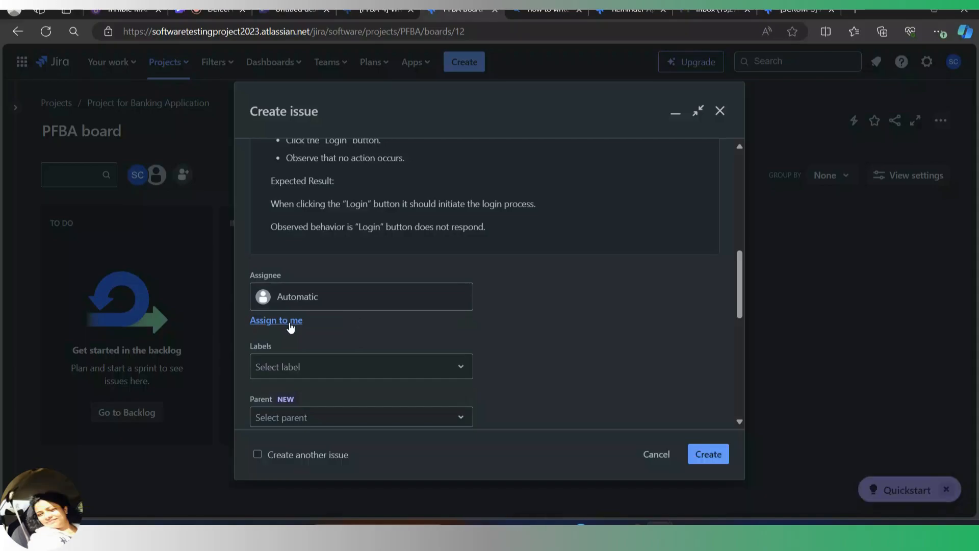
scroll("down", 3)
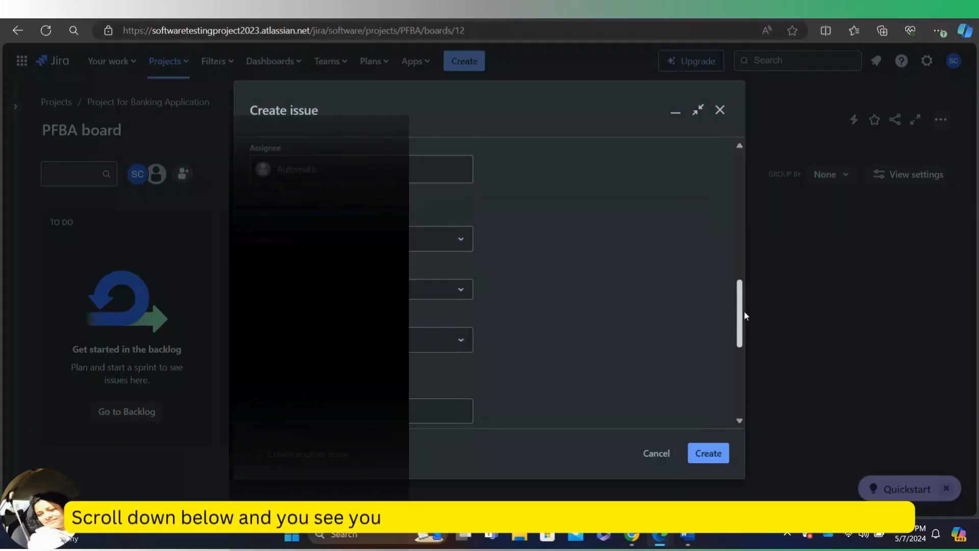
scroll("down", 3)
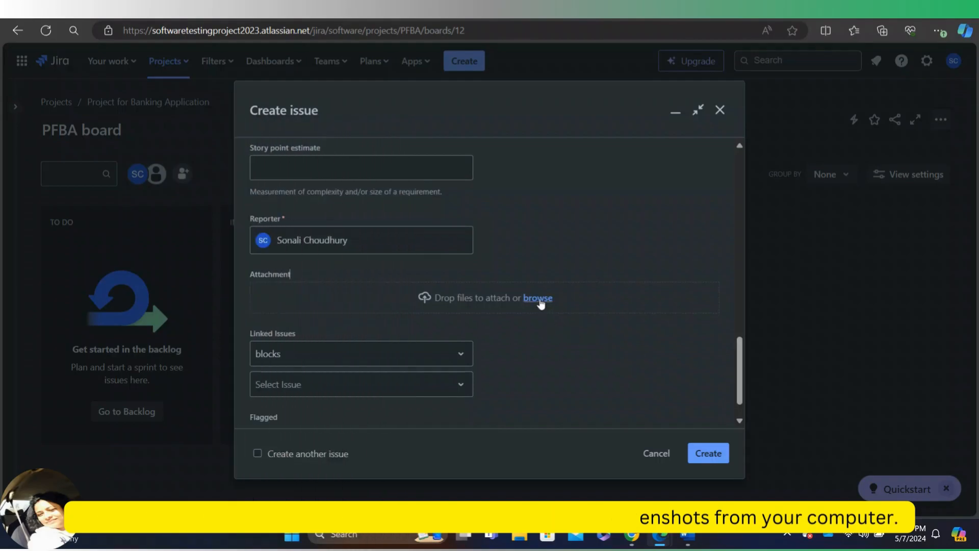
left_click(257, 454)
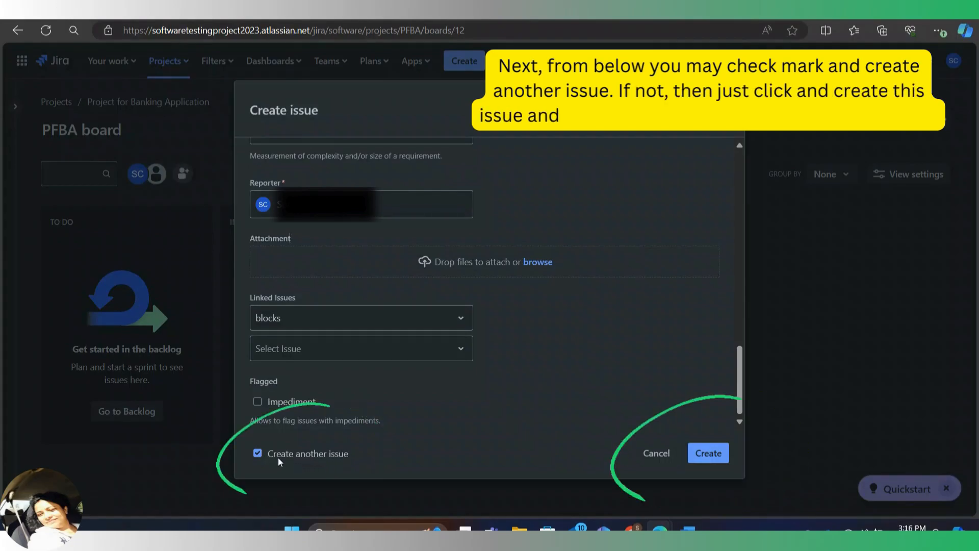
Untick Create another issue, create the bug, and view issue PFBA-5
left_click(257, 453)
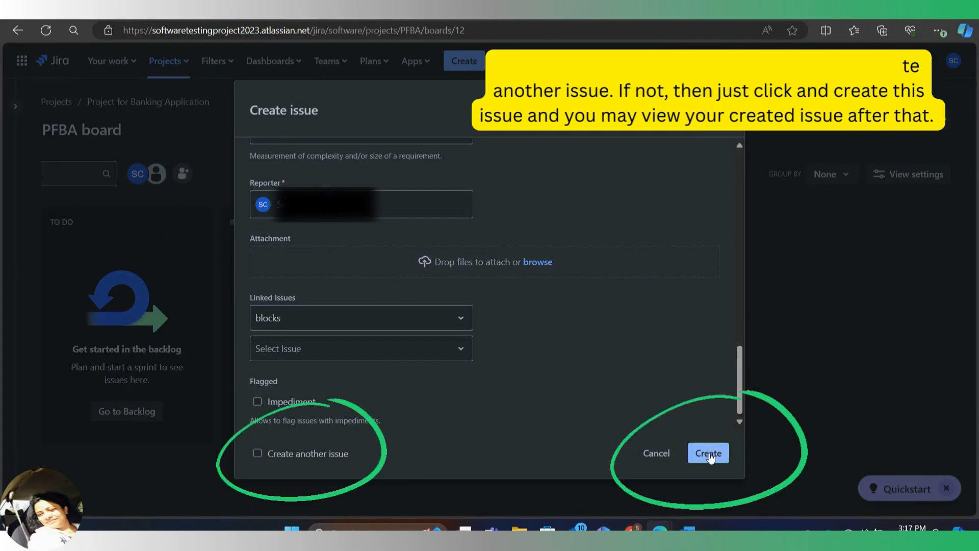
left_click(708, 453)
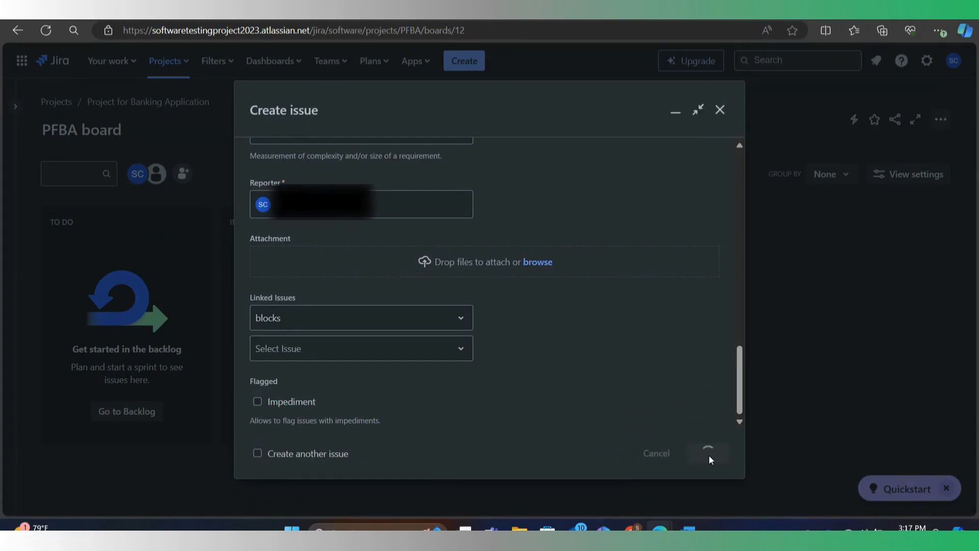
left_click(708, 453)
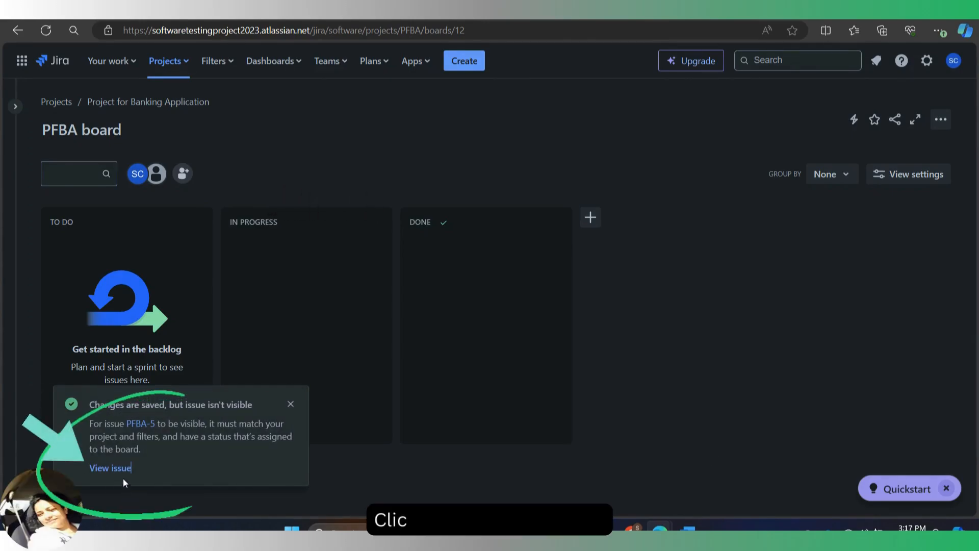
left_click(110, 467)
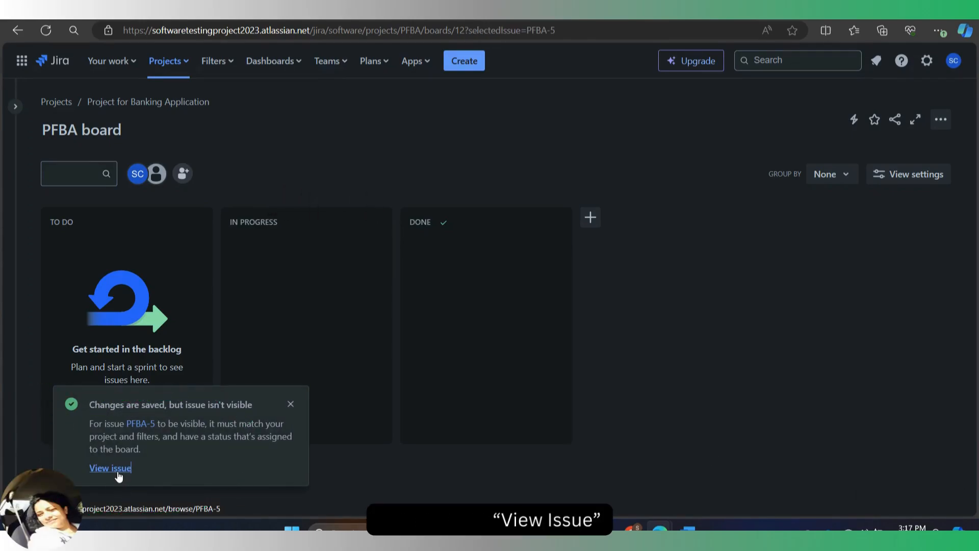
left_click(110, 468)
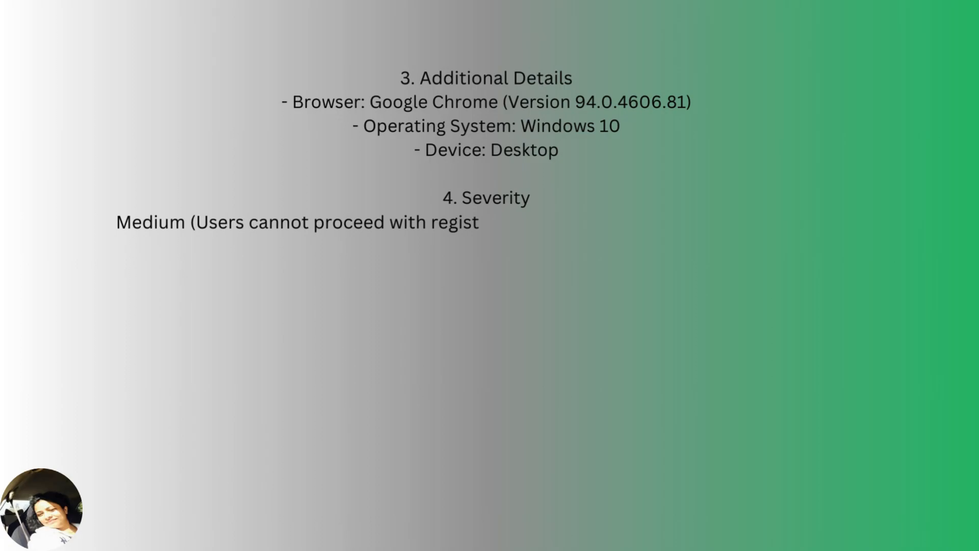
Type the Browser, OS, Device details and Medium severity explanation into the slide
type("ration due to the mislea")
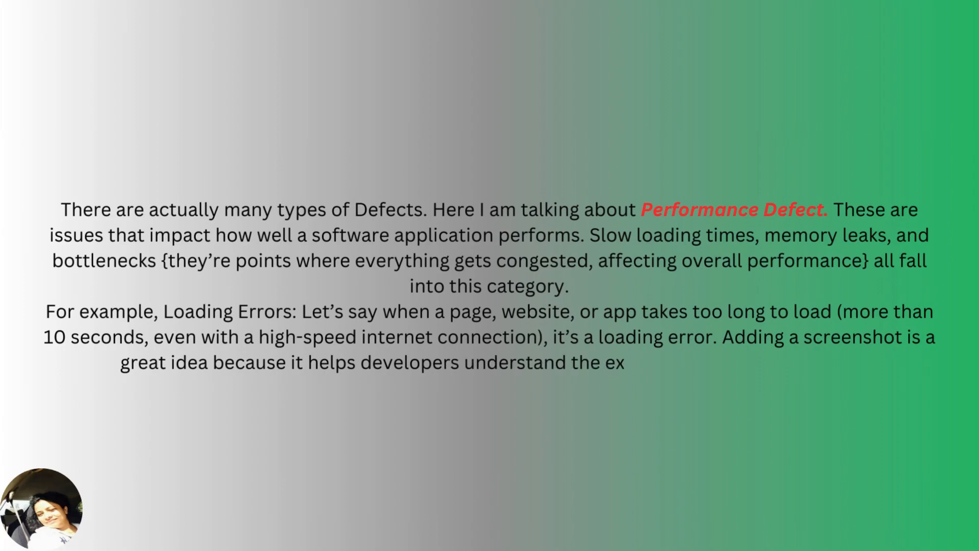
Finish the Performance Defect paragraph with 'act issue and reproduce it.'
type("act issue and reproduce it.")
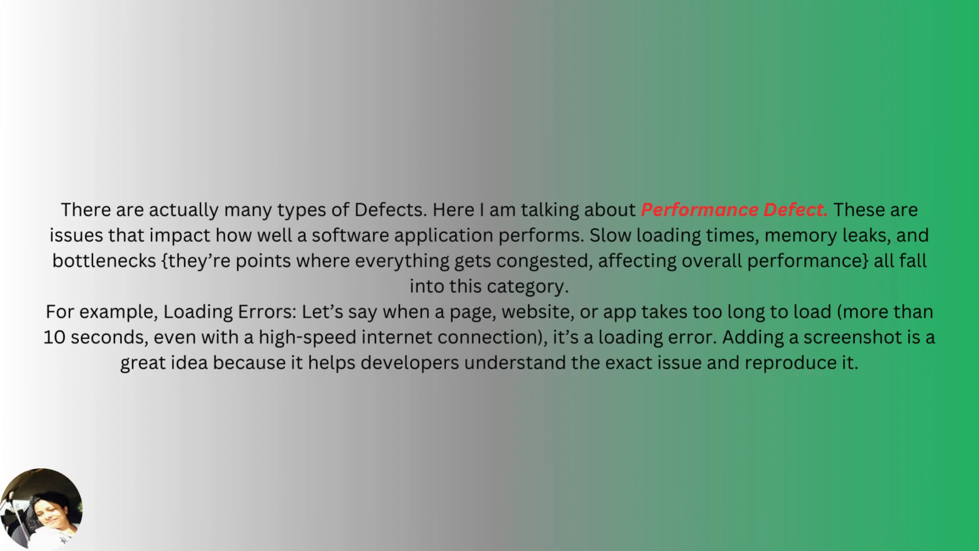